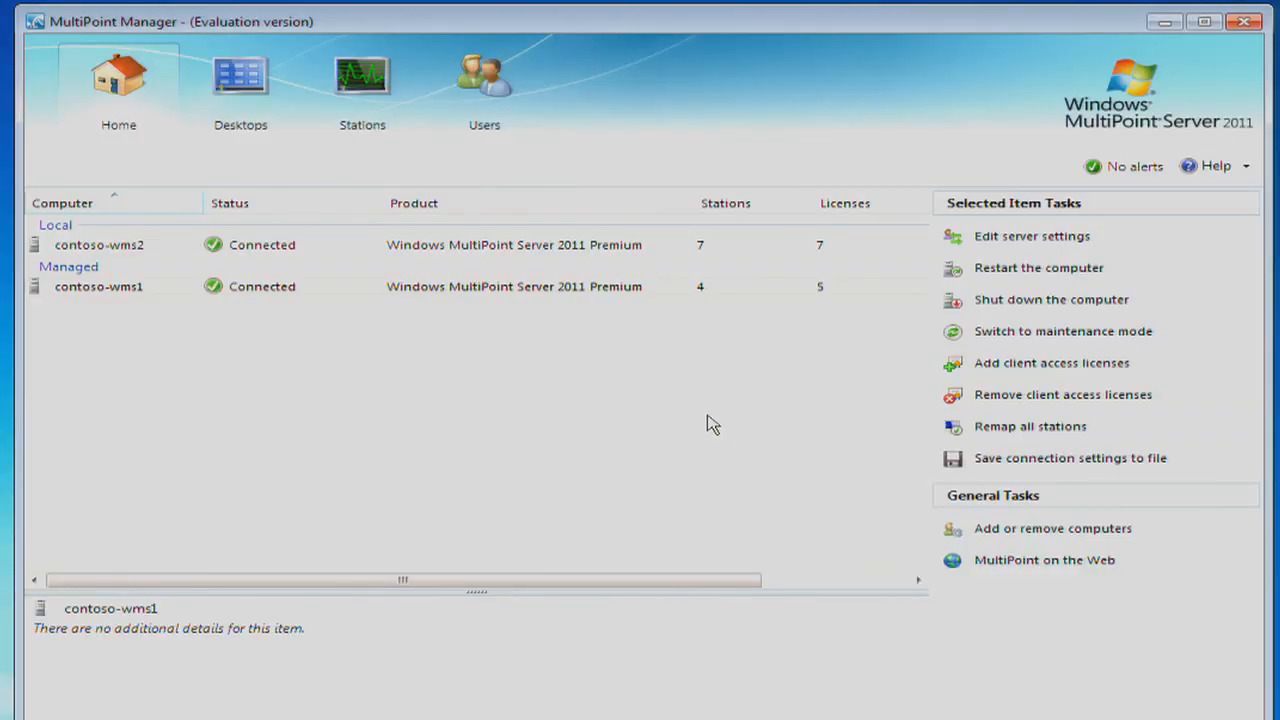
Show the Stations list and start identifying all stations on their monitors.
left_click(362, 80)
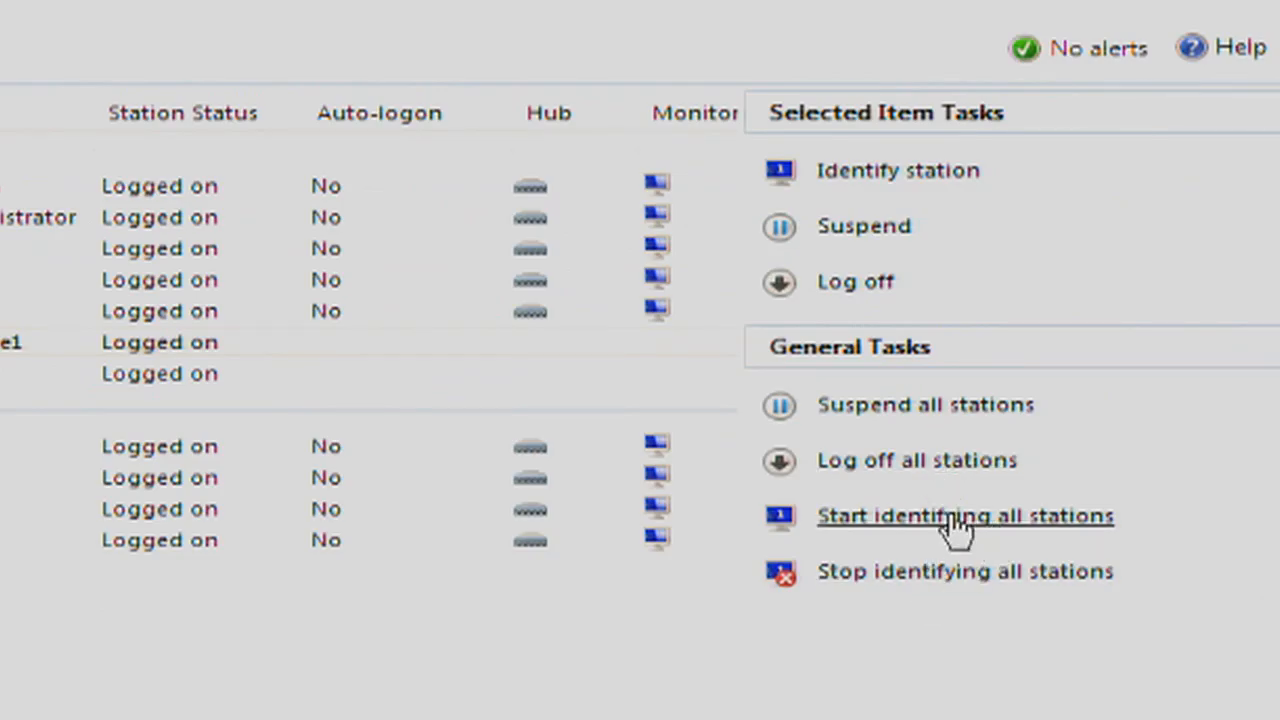
left_click(964, 516)
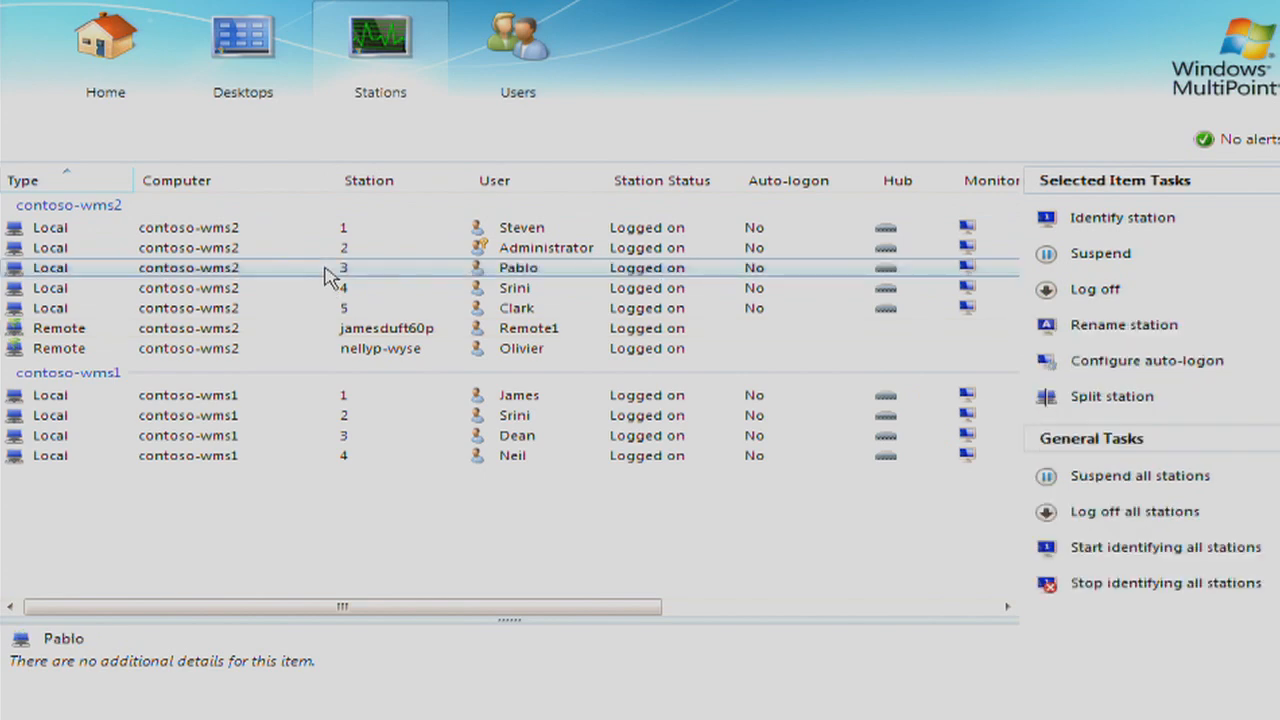
mouse_move(1111, 396)
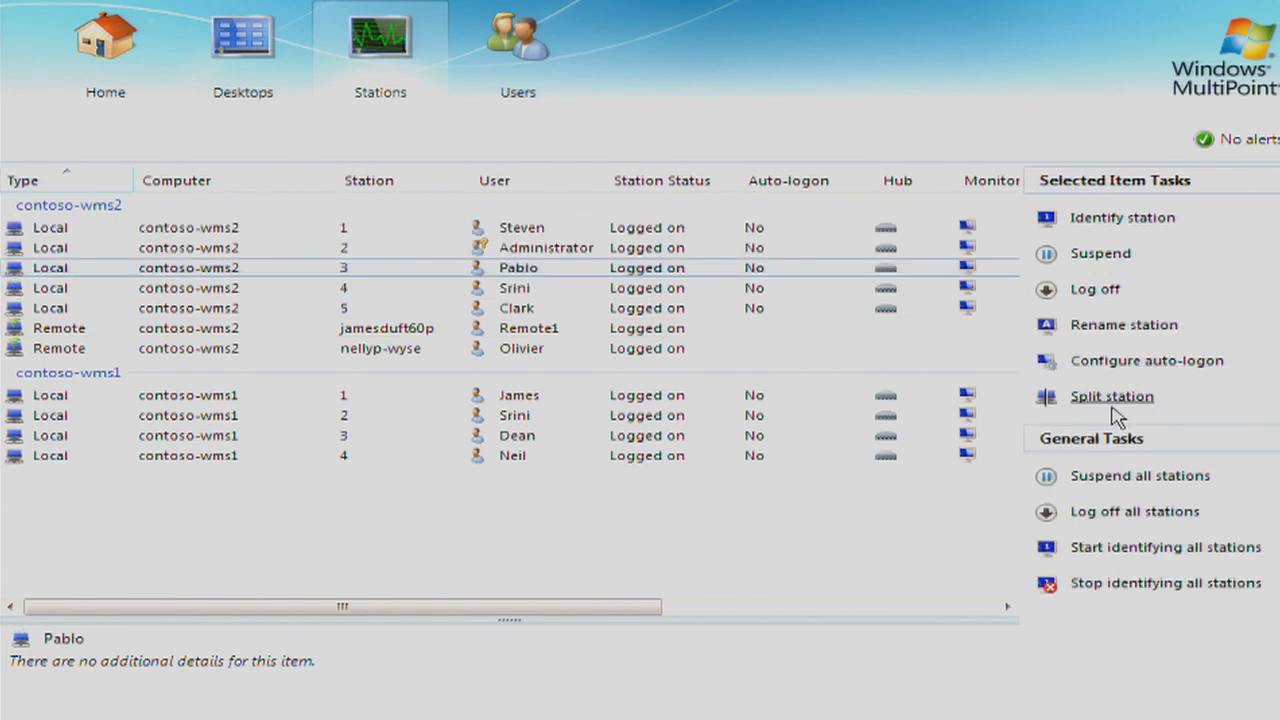
Split station 3 of contoso-wms2 and confirm the warning that its session will be suspended.
left_click(1111, 396)
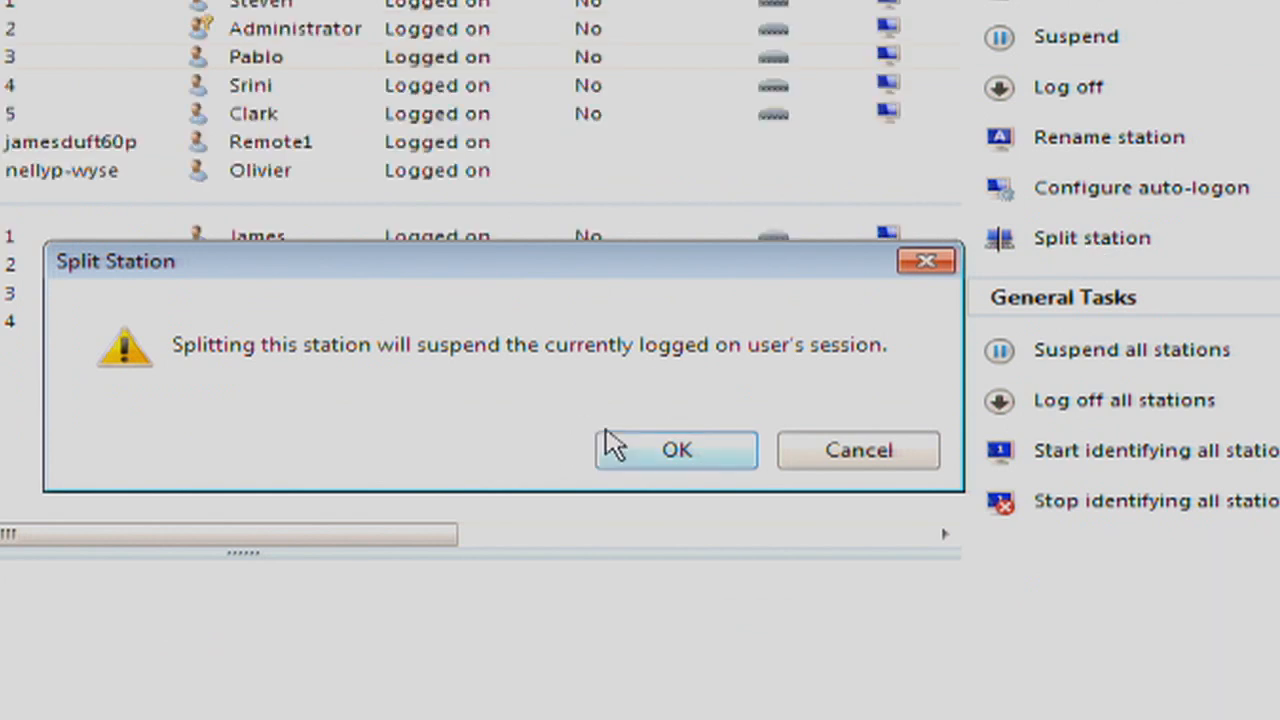
left_click(676, 450)
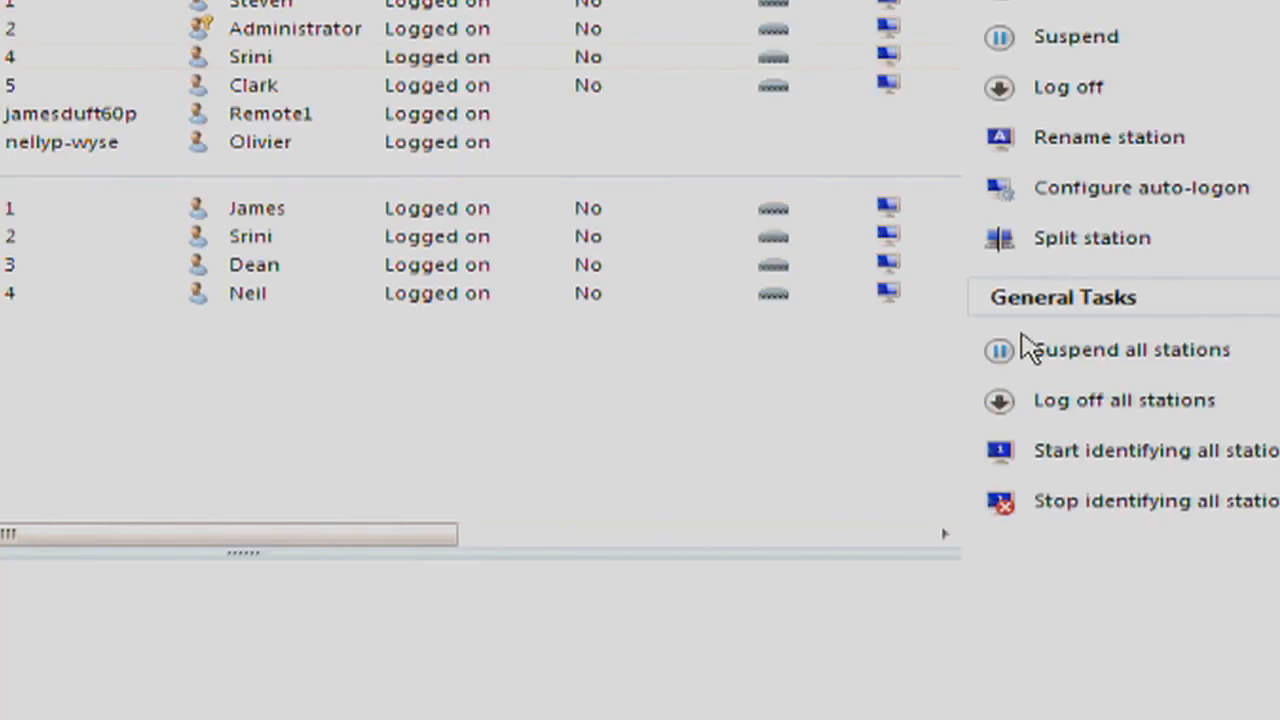